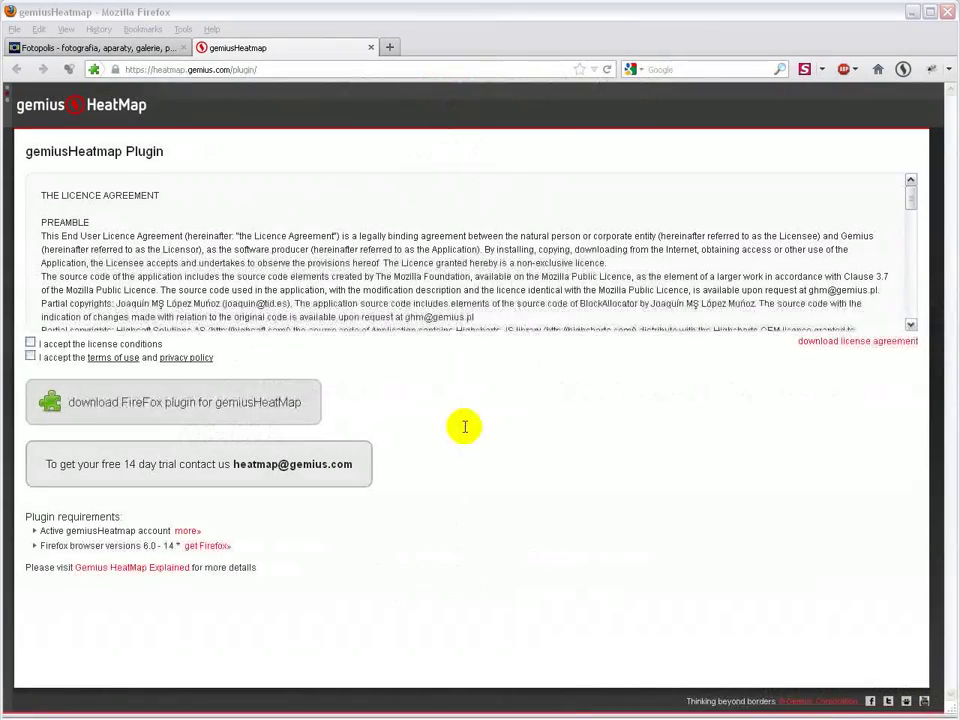
{"action": "mouse_move", "coordinate": [220, 216]}
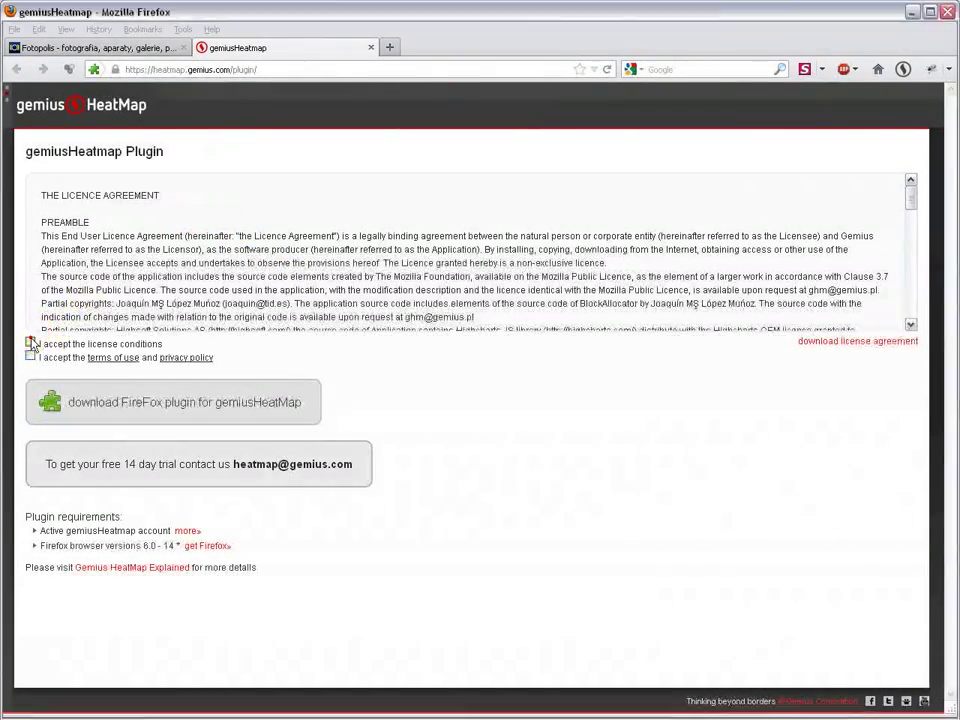
Download the gemiusHeatMap Firefox plugin, allow the site and confirm installing the add-on
{"action": "left_click", "coordinate": [172, 400]}
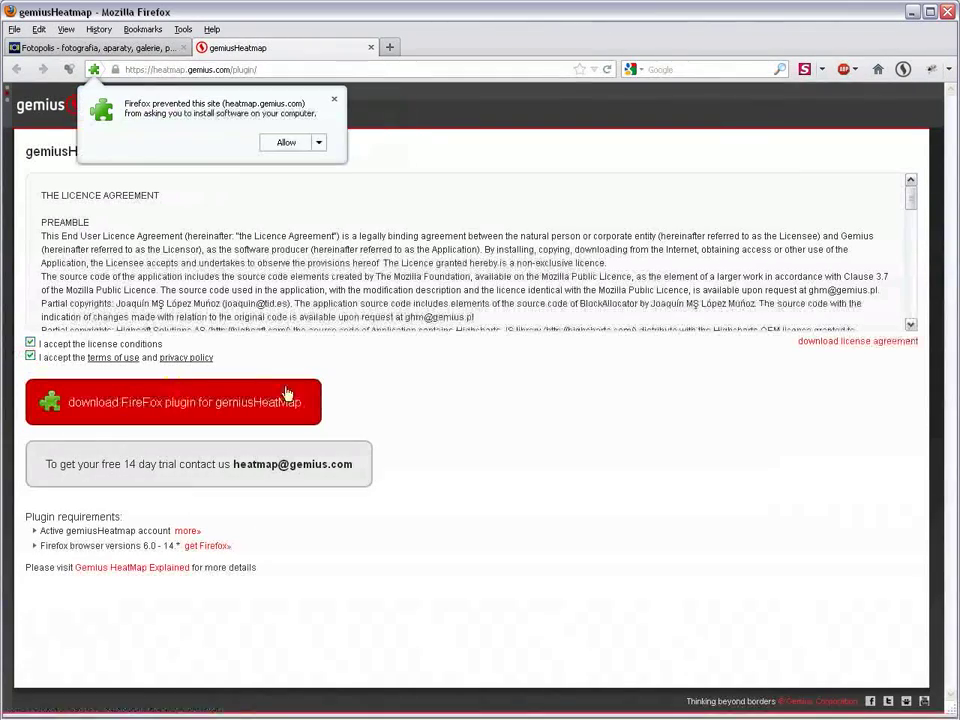
{"action": "left_click", "coordinate": [286, 142]}
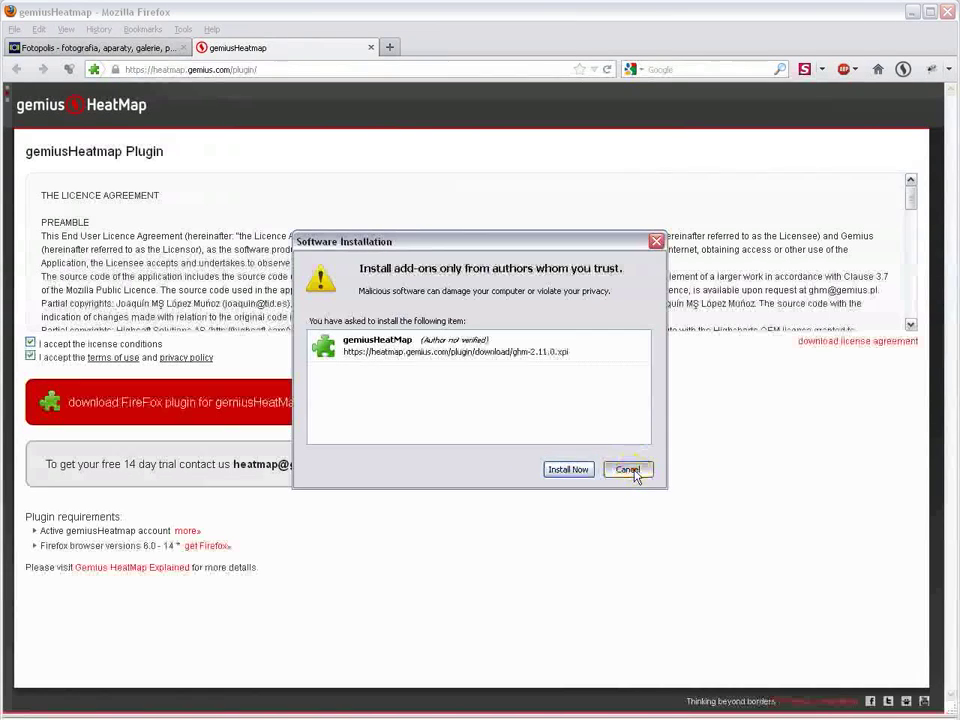
{"action": "left_click", "coordinate": [628, 468]}
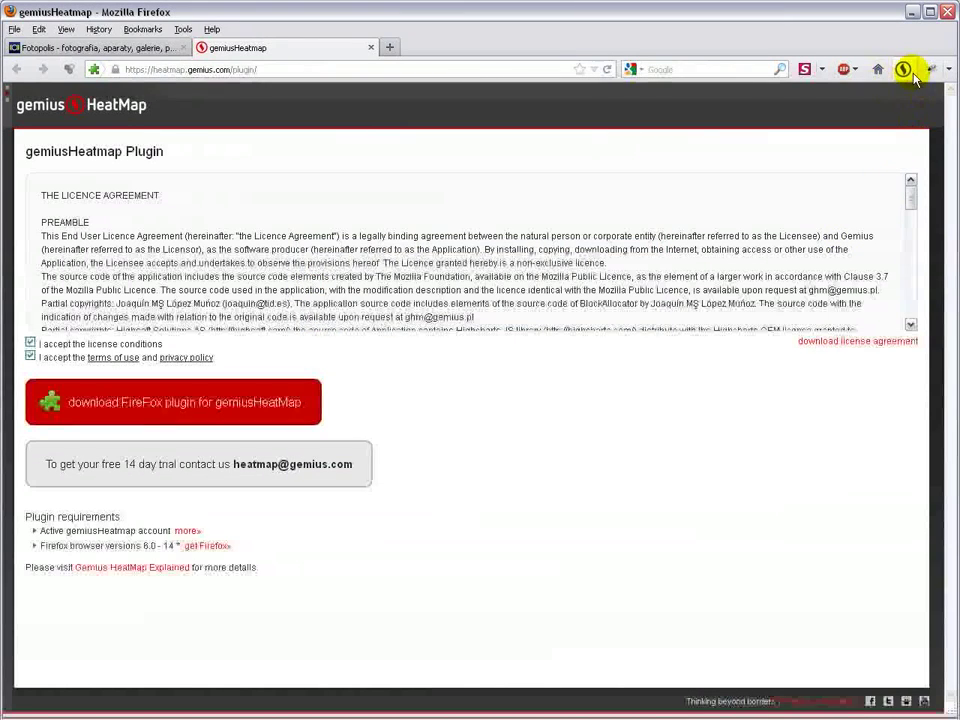
{"action": "mouse_move", "coordinate": [382, 50]}
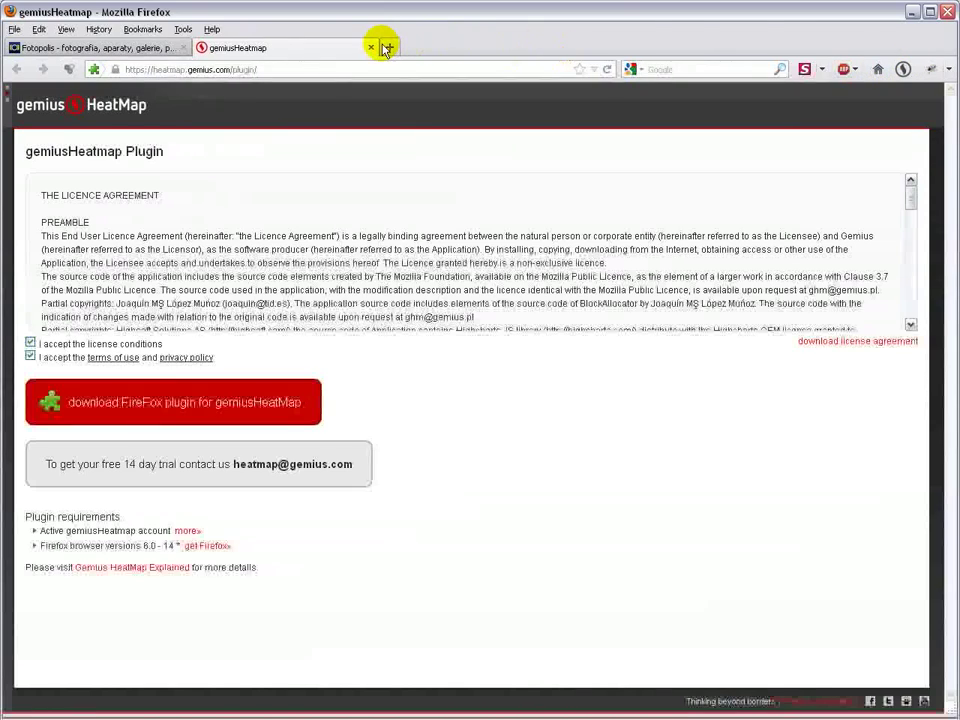
On the fotopolis.pl tab, log in to the HeatMap toolbar as user 'demo'
{"action": "left_click", "coordinate": [370, 48]}
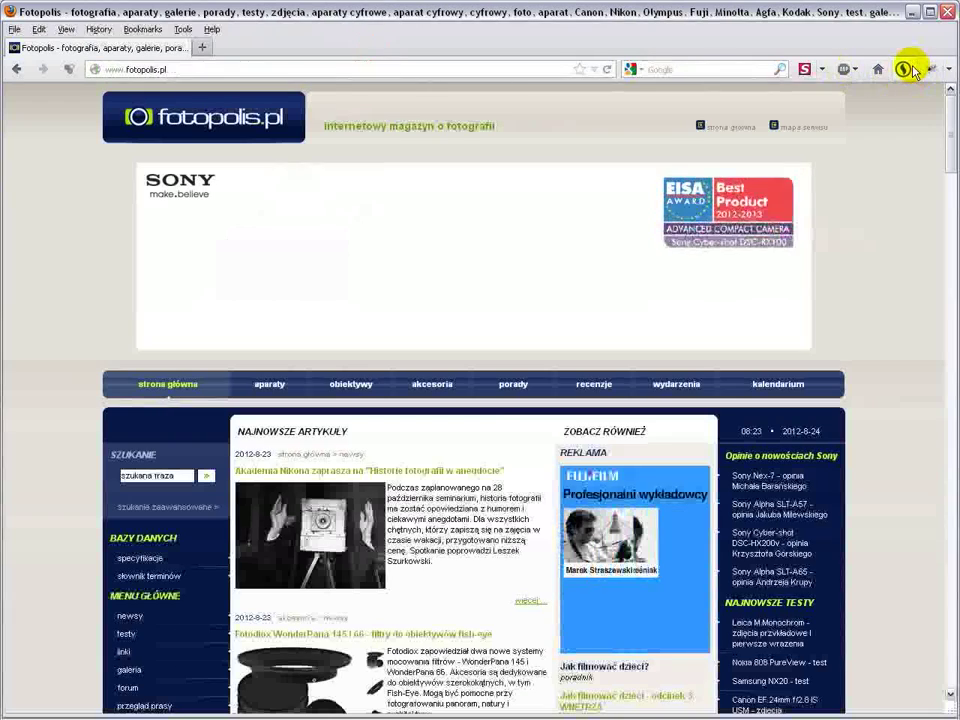
{"action": "left_click", "coordinate": [904, 68]}
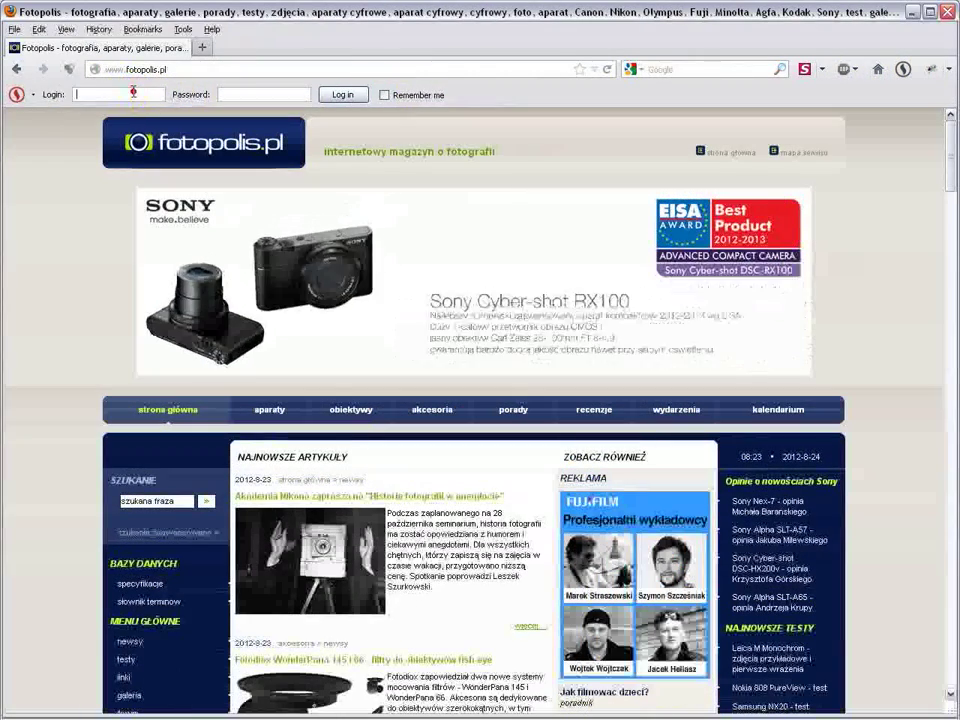
{"action": "type", "text": "demo"}
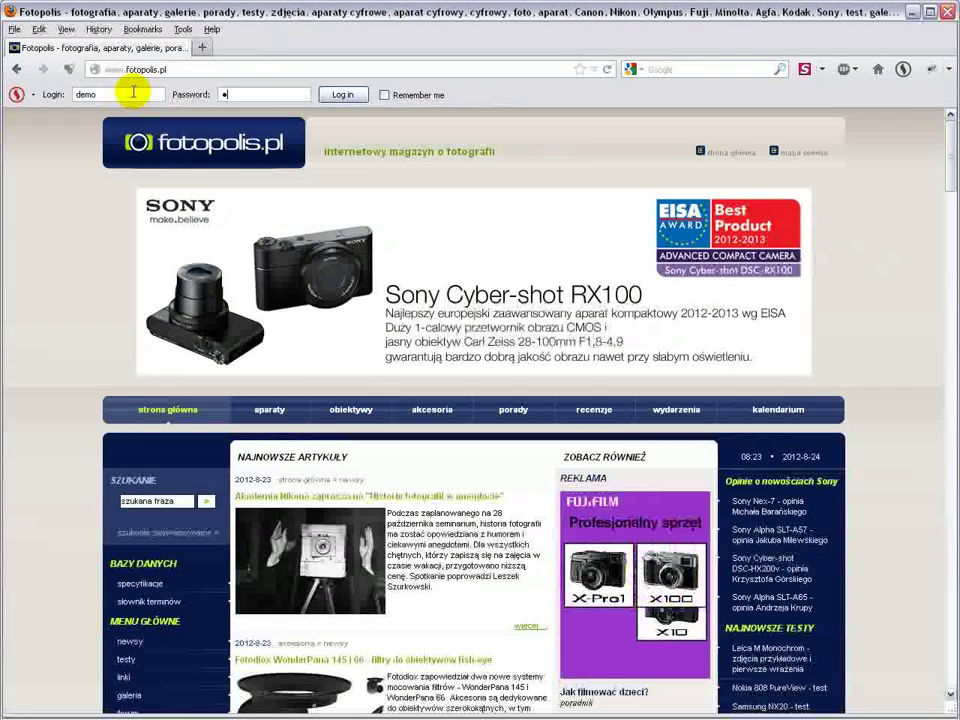
{"action": "left_click", "coordinate": [344, 94]}
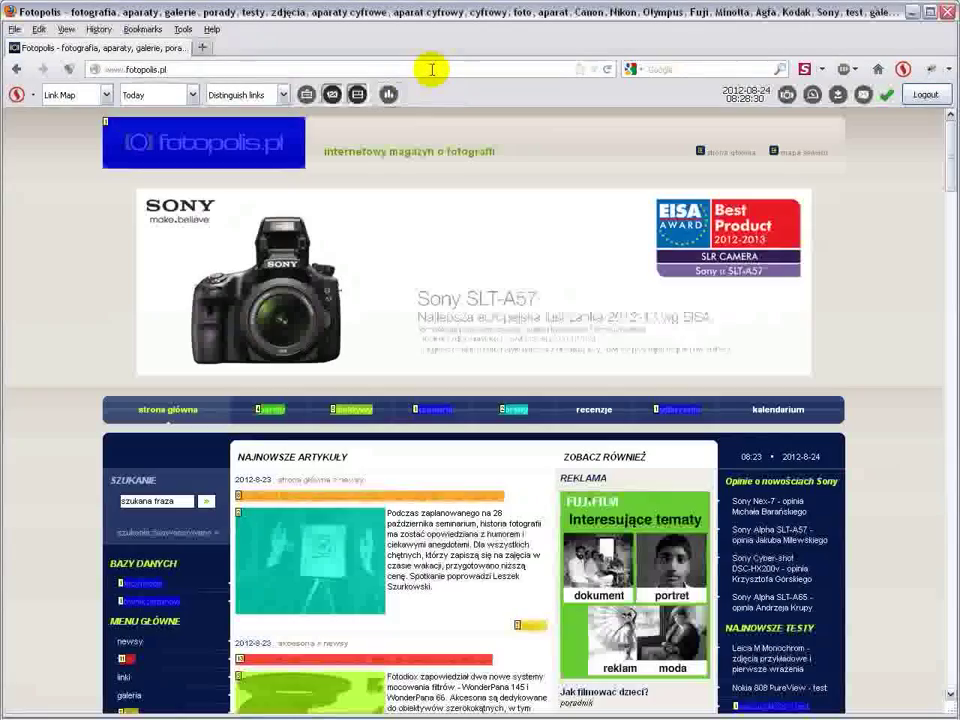
Switch the HeatMap statistics period from today to Current week
{"action": "scroll", "scroll_direction": "down", "scroll_amount": 3}
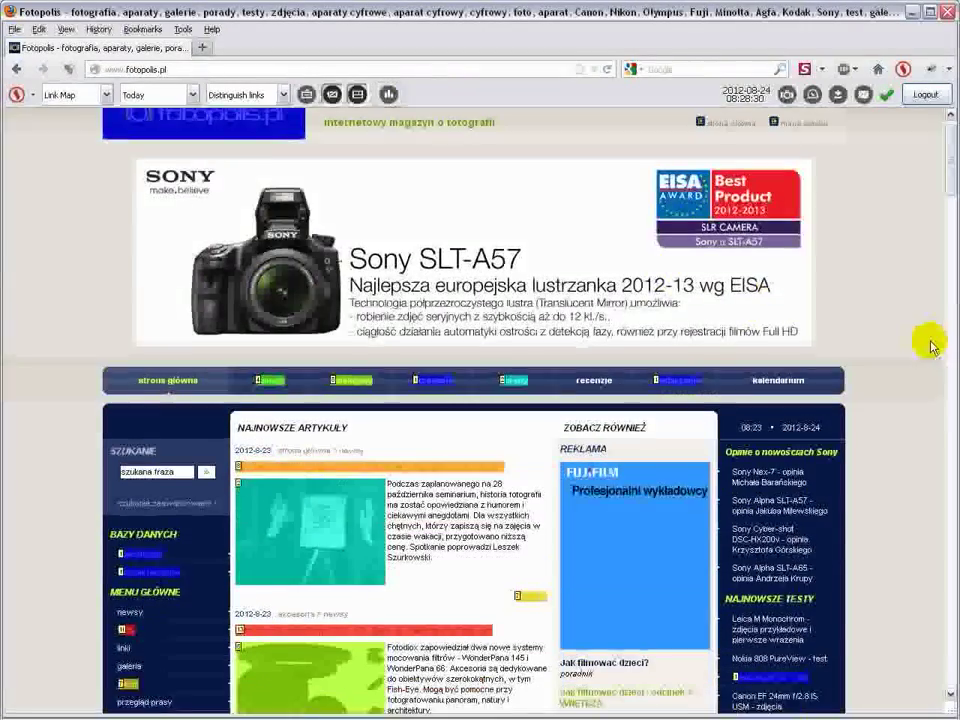
{"action": "scroll", "scroll_direction": "down", "scroll_amount": 3}
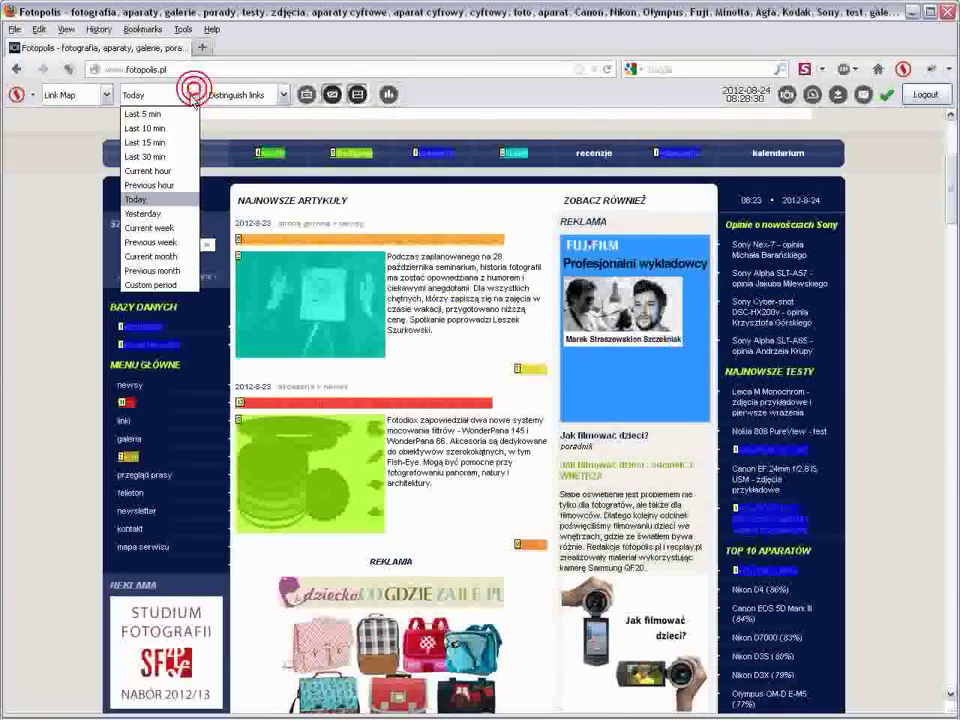
{"action": "mouse_move", "coordinate": [148, 172]}
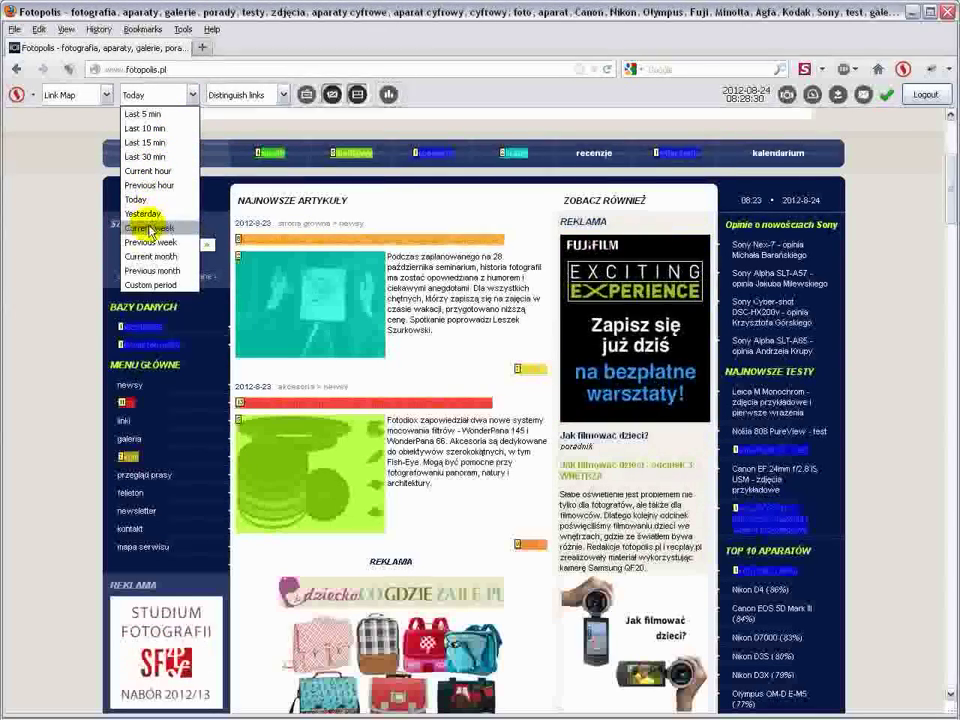
{"action": "left_click", "coordinate": [152, 228]}
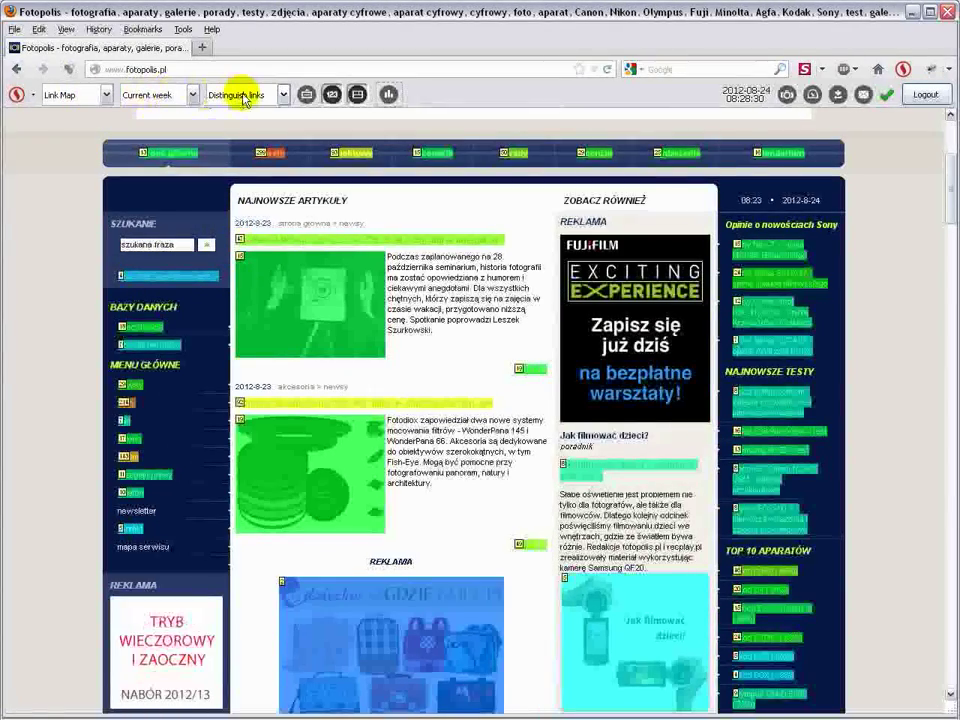
Keep Link Map as the map type and choose a different Distinguish links display option
{"action": "left_click", "coordinate": [108, 94]}
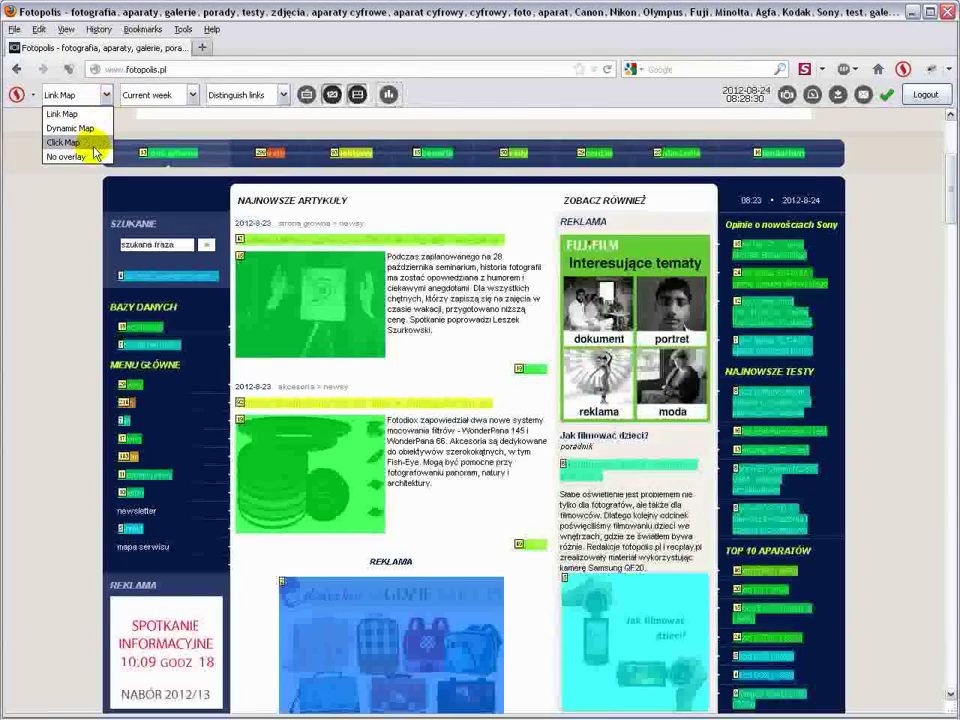
{"action": "mouse_move", "coordinate": [70, 128]}
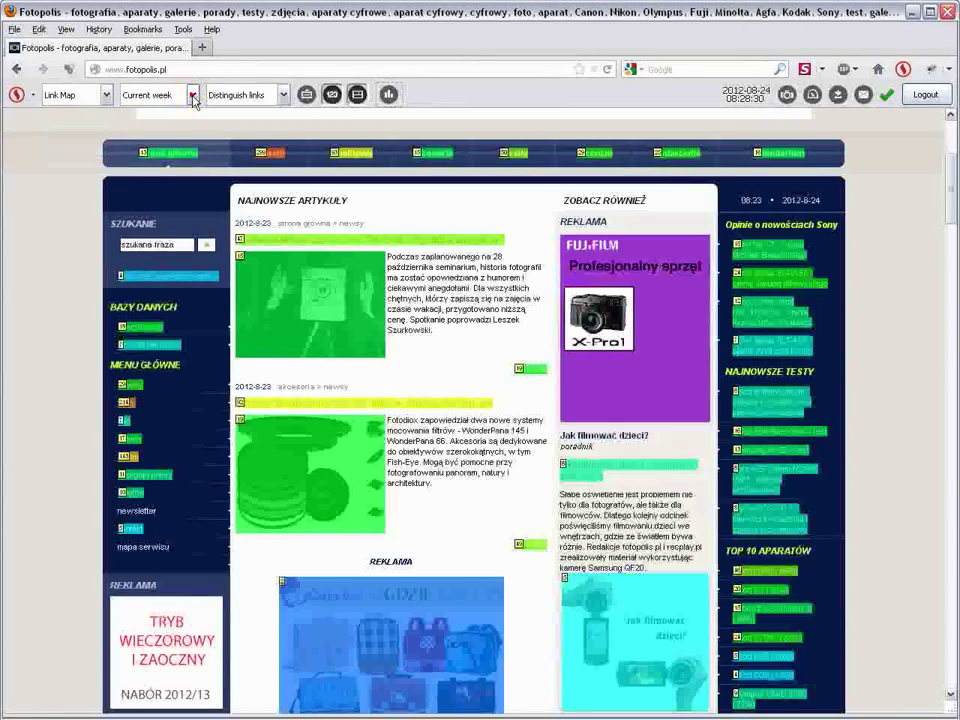
{"action": "left_click", "coordinate": [190, 94]}
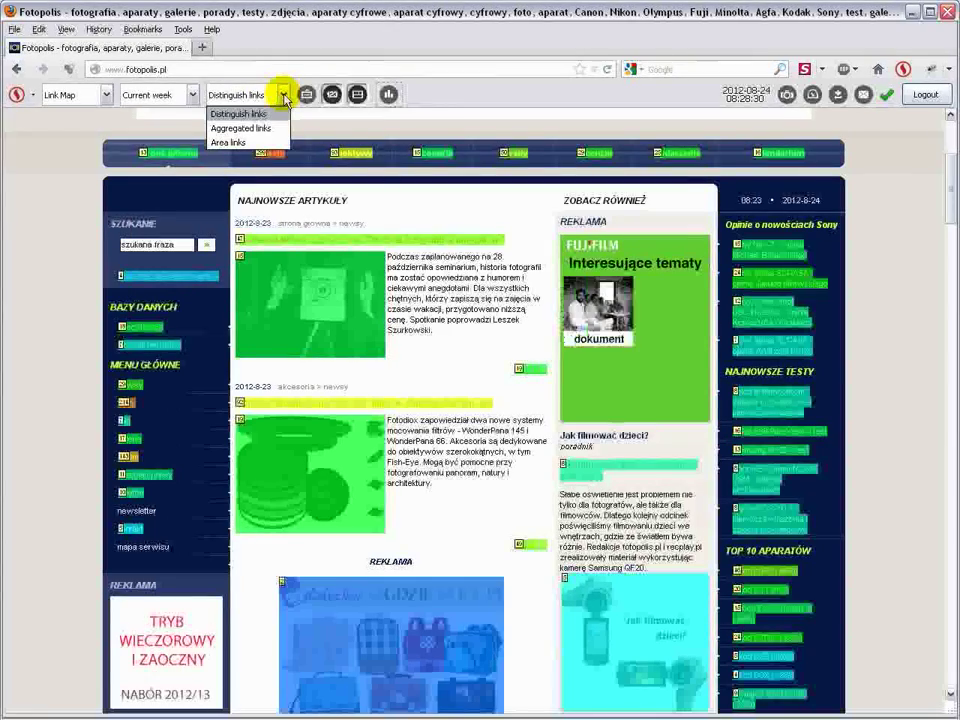
{"action": "left_click", "coordinate": [284, 94]}
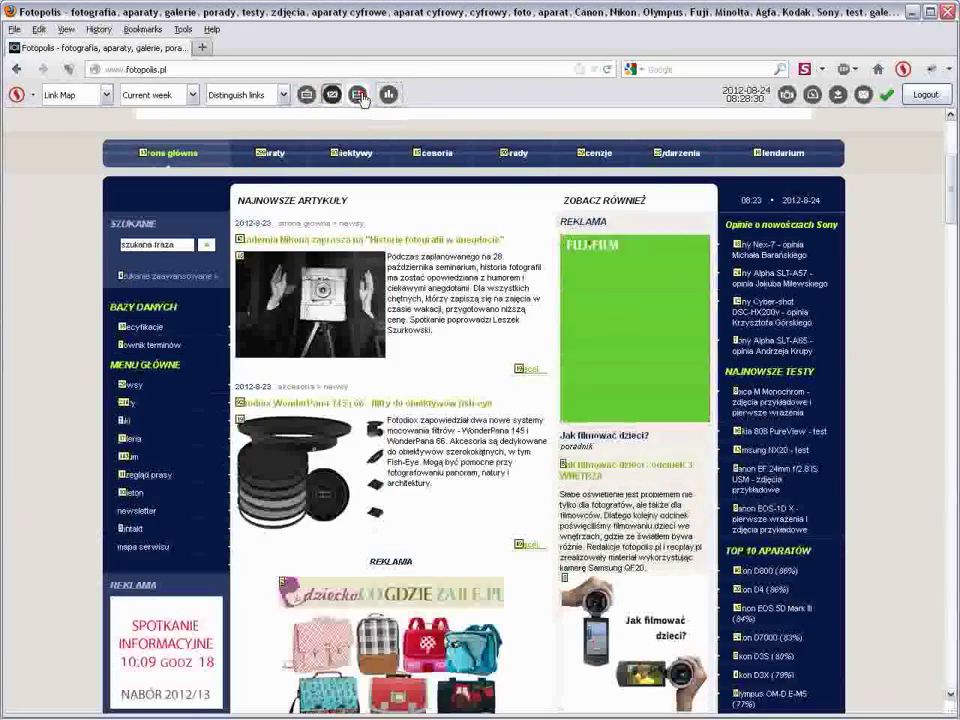
Restore the colored link areas and start downloading Days statistics for the page
{"action": "left_click", "coordinate": [332, 94]}
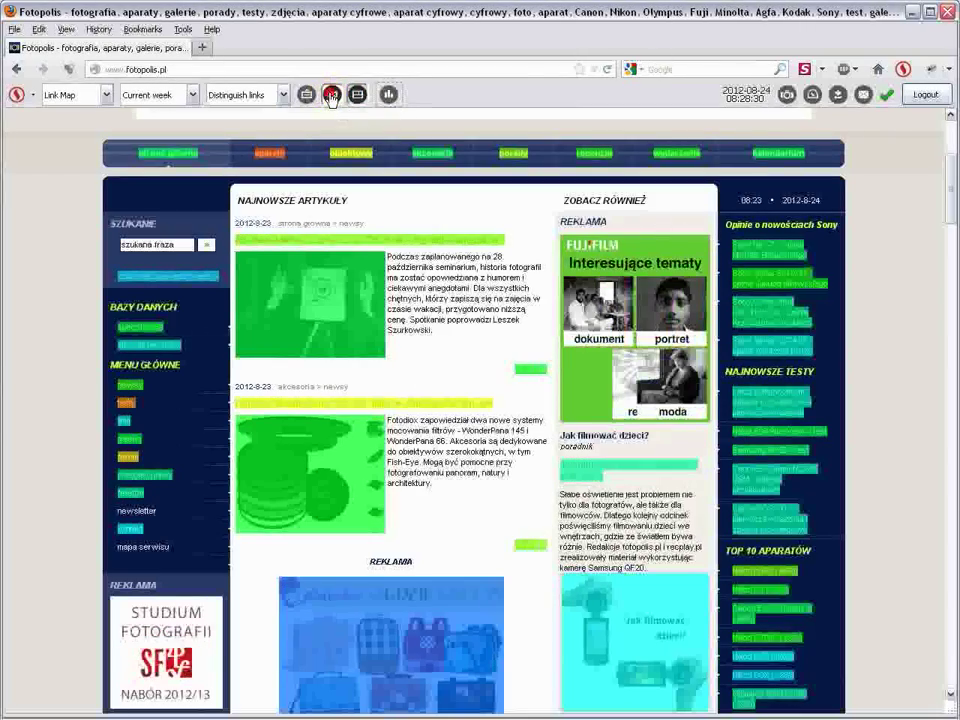
{"action": "left_click", "coordinate": [384, 94]}
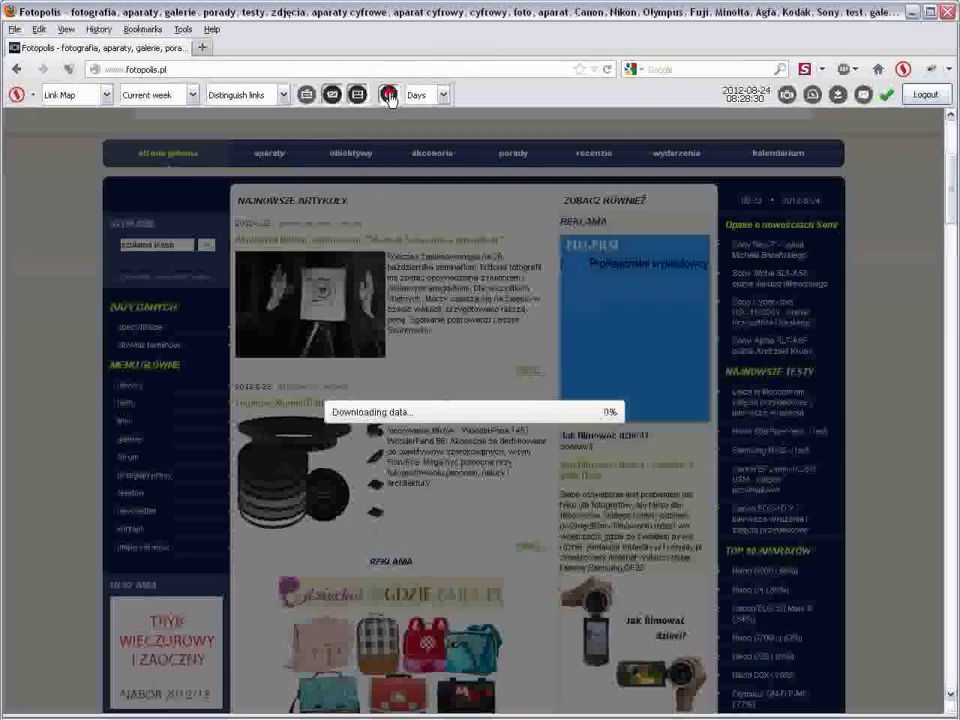